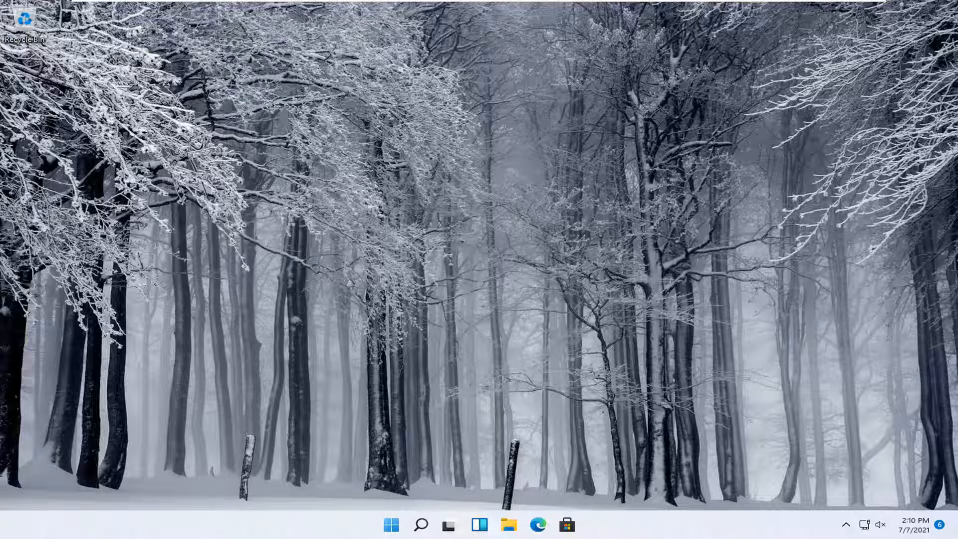
mouse_move(496, 378)
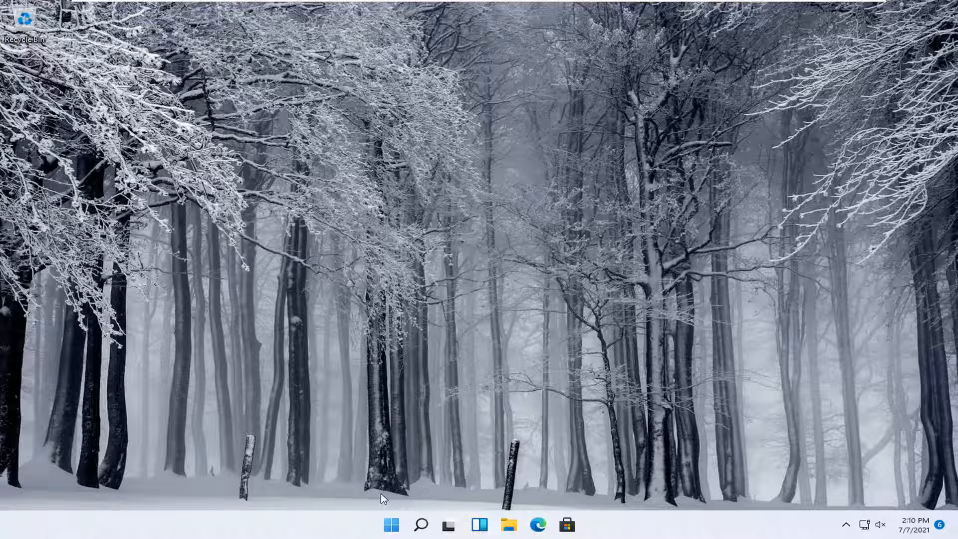
Reach Settings > Bluetooth & devices > Printers & scanners from the Start button's context menu
right_click(391, 524)
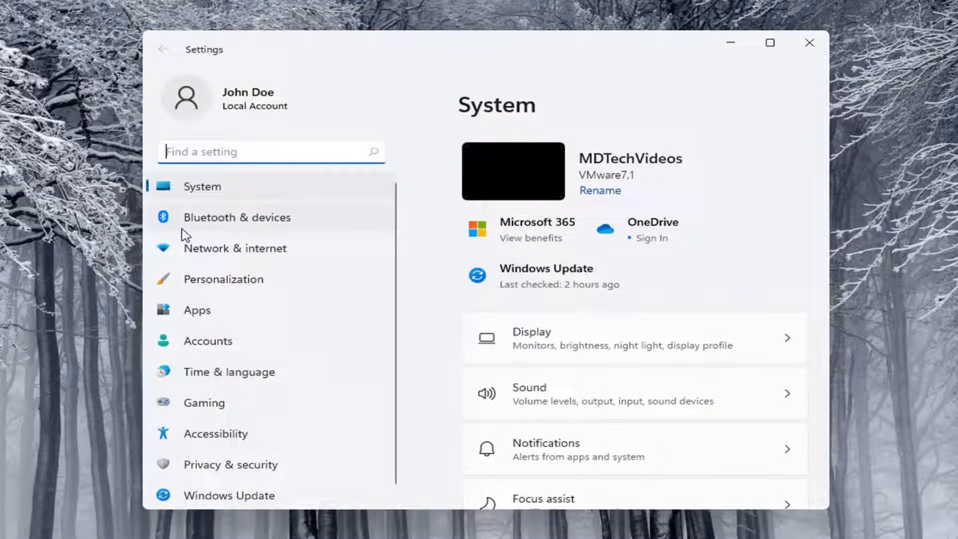
left_click(238, 217)
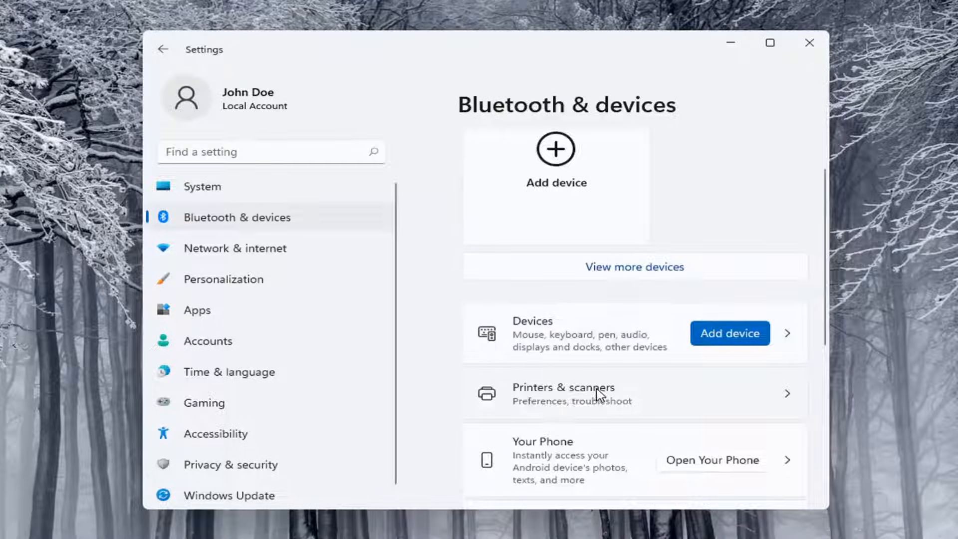
left_click(562, 393)
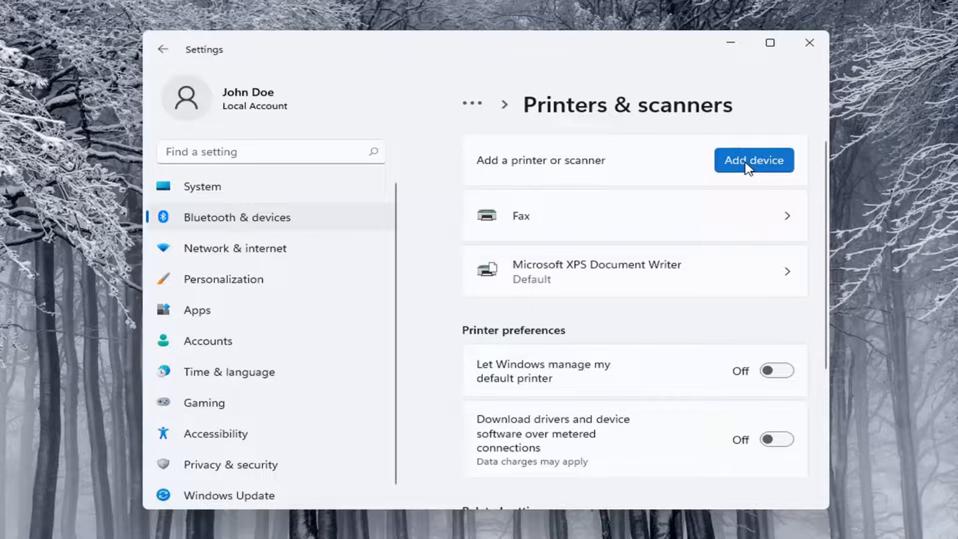
Run Add device, then choose Add manually when the wanted printer isn't listed
left_click(754, 160)
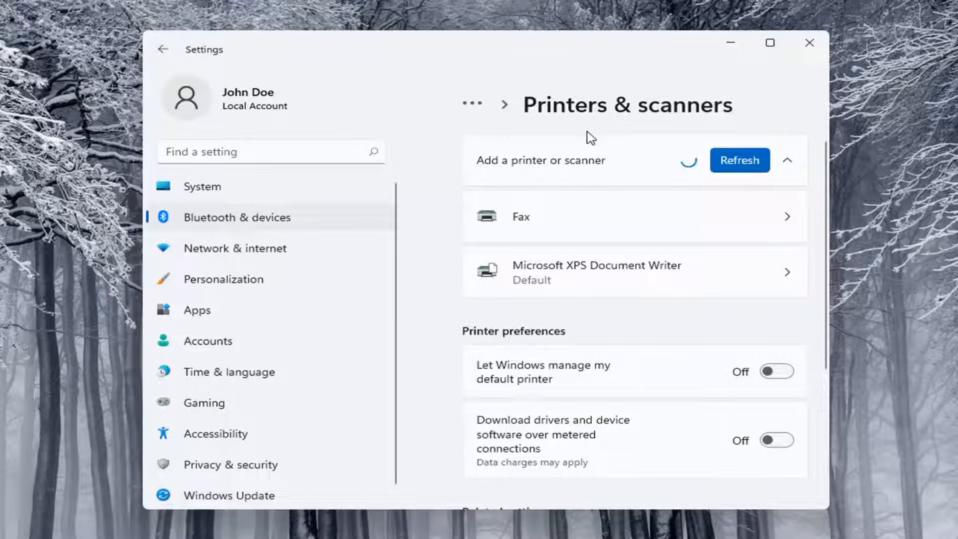
left_click(739, 160)
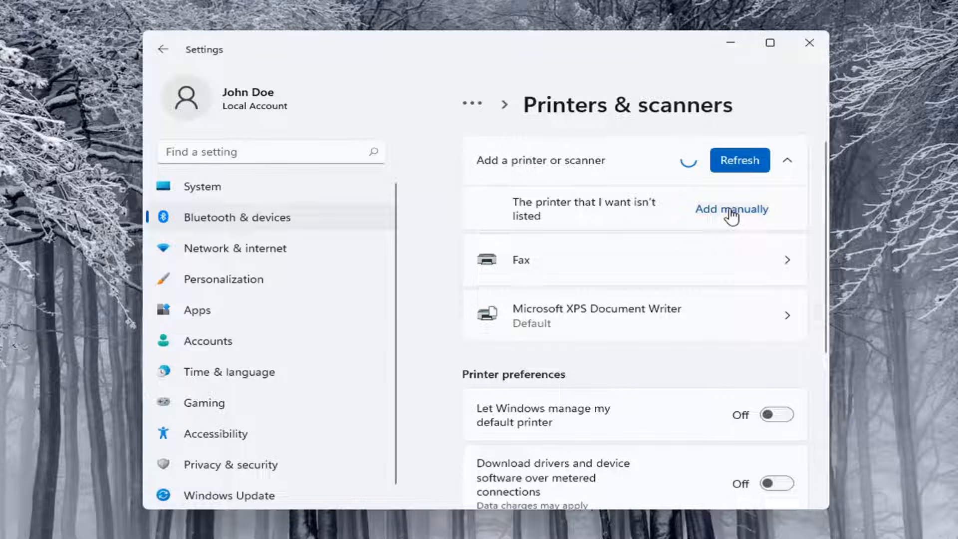
left_click(731, 208)
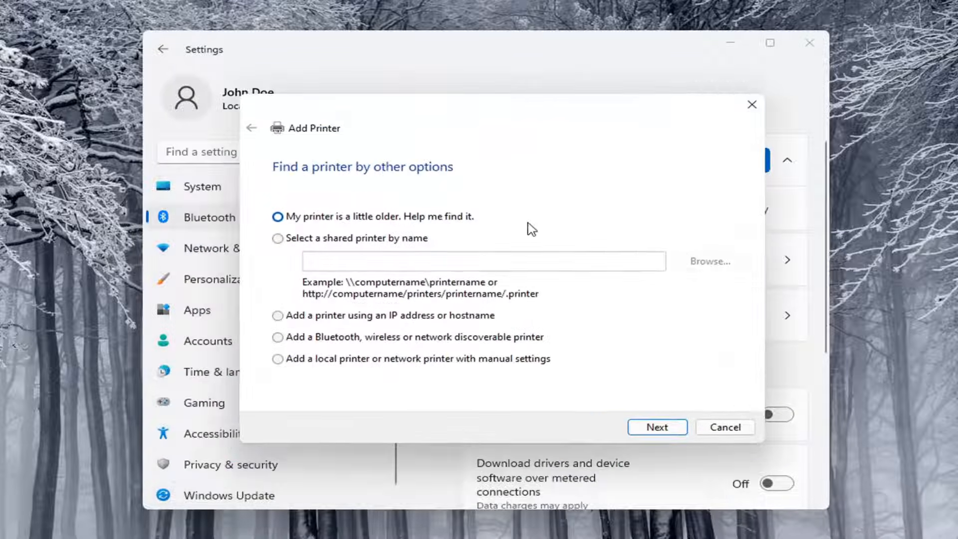
mouse_move(709, 417)
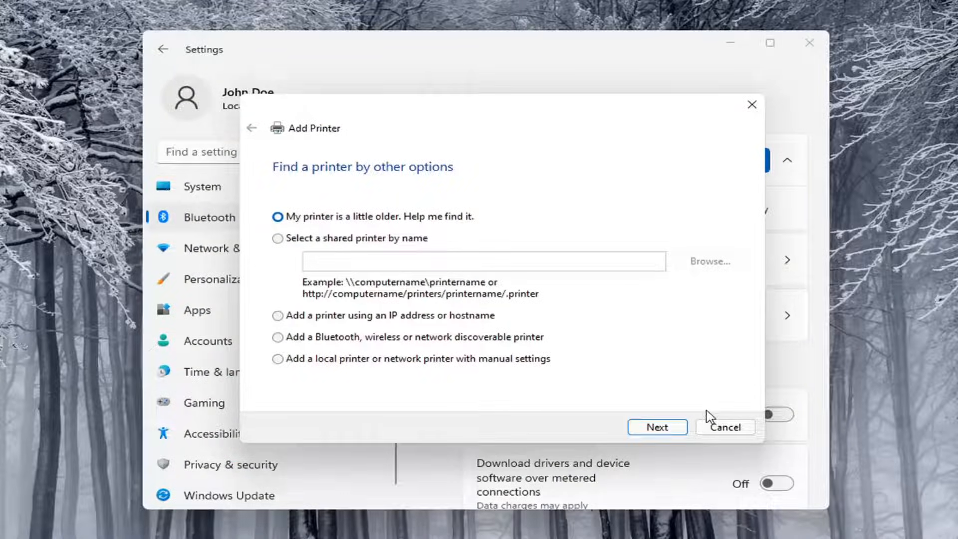
Cancel the Add Printer wizard, then in Control Panel start and cancel Add a device under Hardware and Sound
left_click(422, 524)
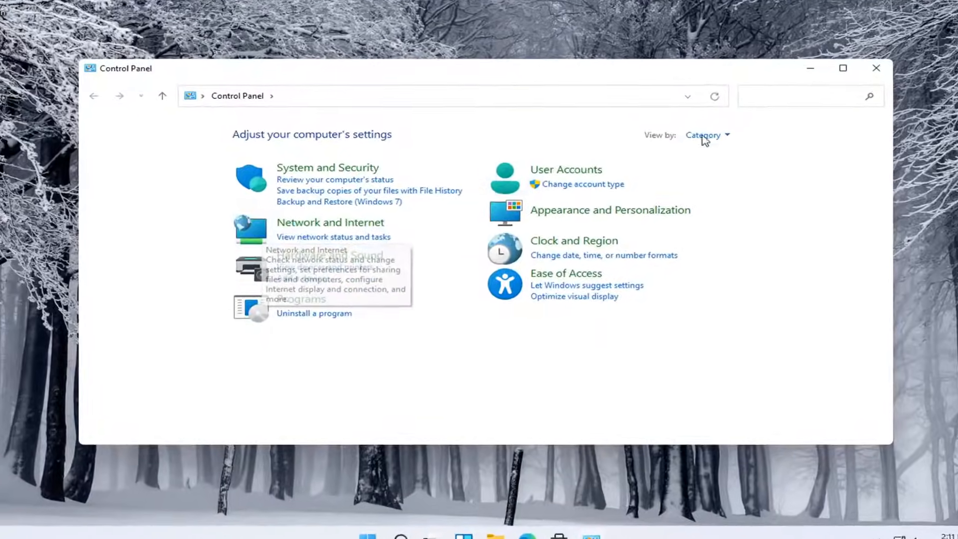
left_click(706, 134)
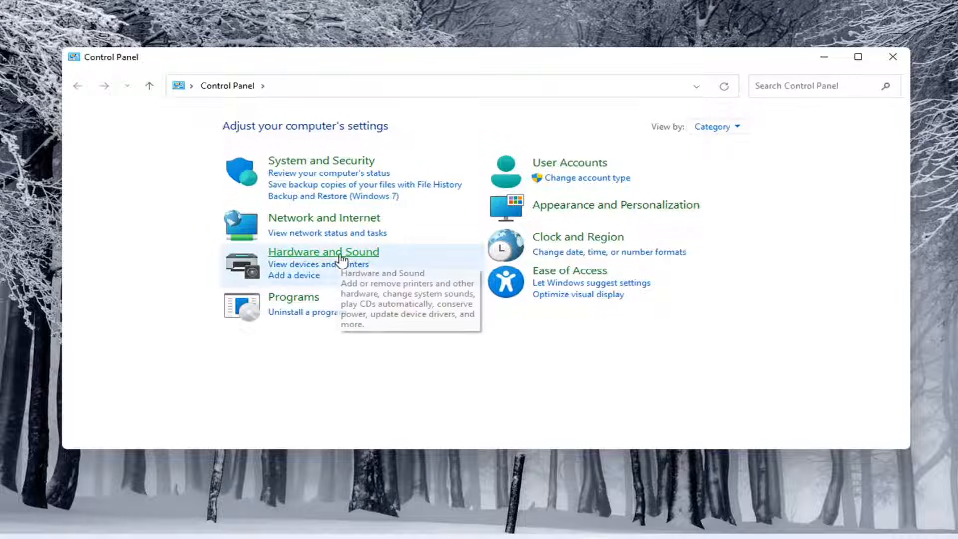
mouse_move(295, 282)
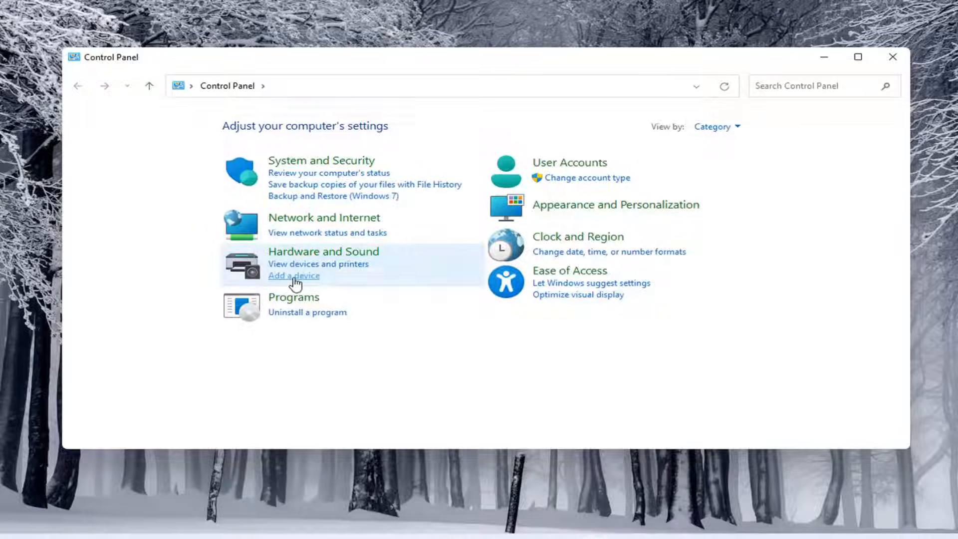
left_click(293, 275)
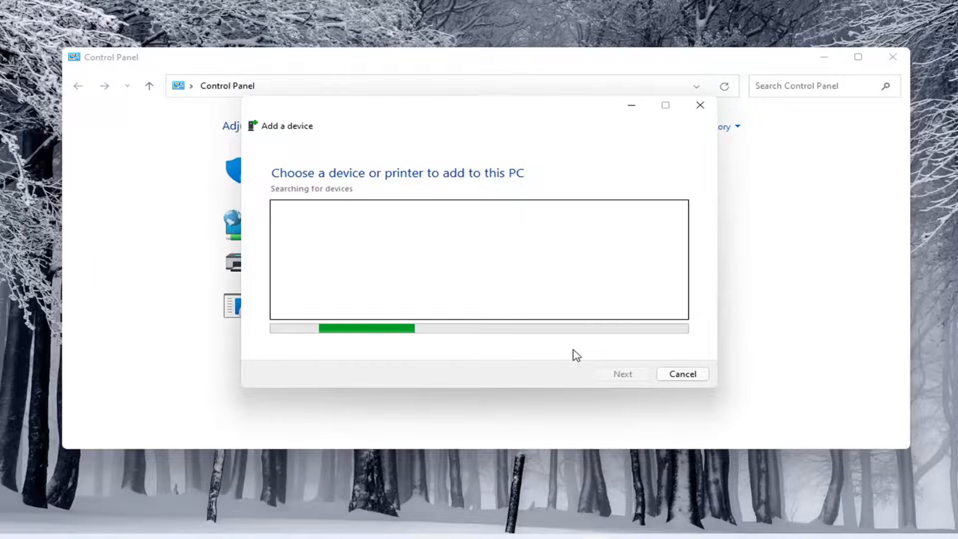
left_click(683, 374)
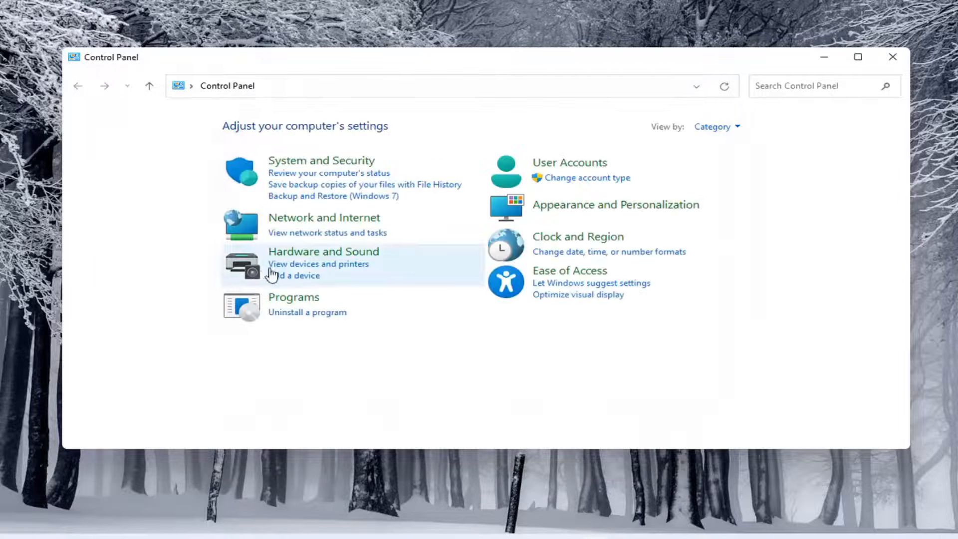
Go to Hardware and Sound > Devices and Printers, listing six devices and two printers
left_click(323, 252)
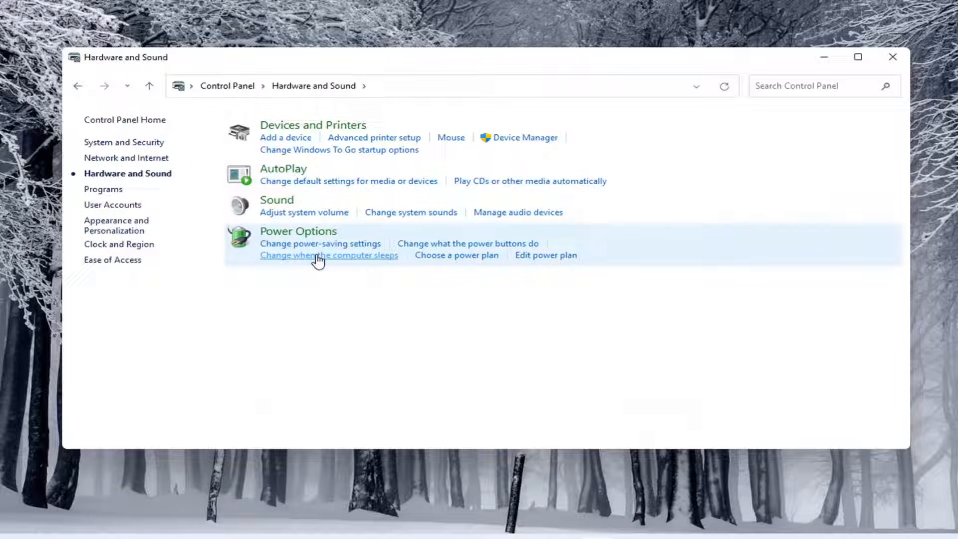
mouse_move(295, 129)
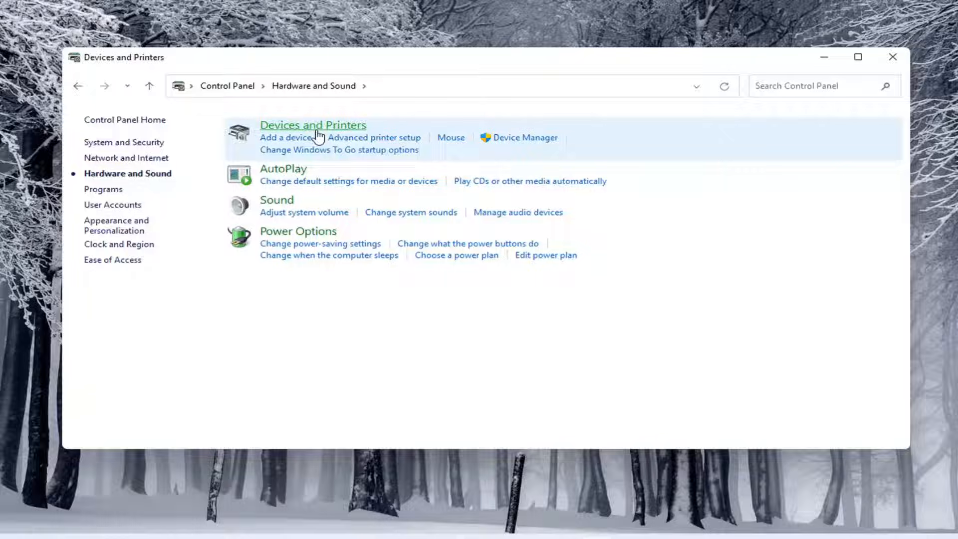
left_click(312, 125)
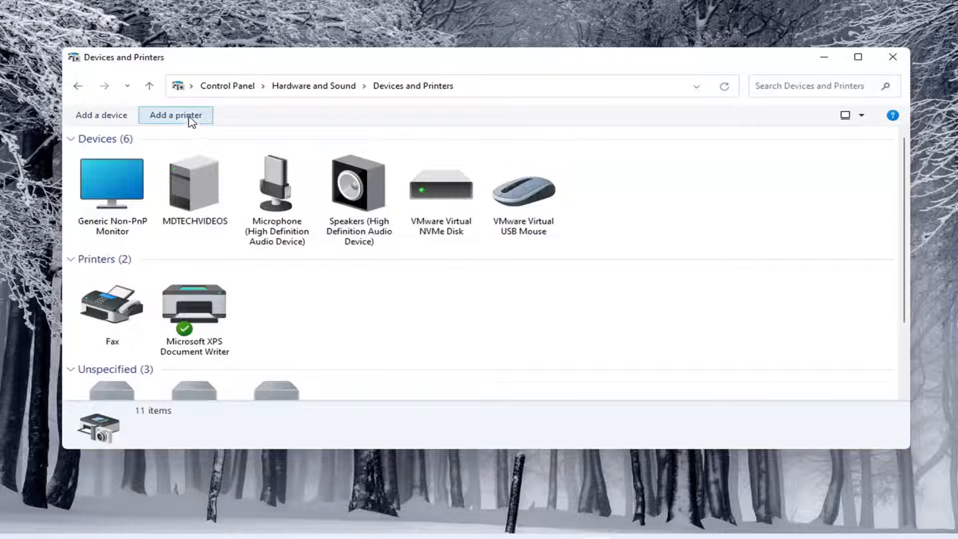
Start Add a printer from the Devices and Printers toolbar, searching for devices
left_click(176, 115)
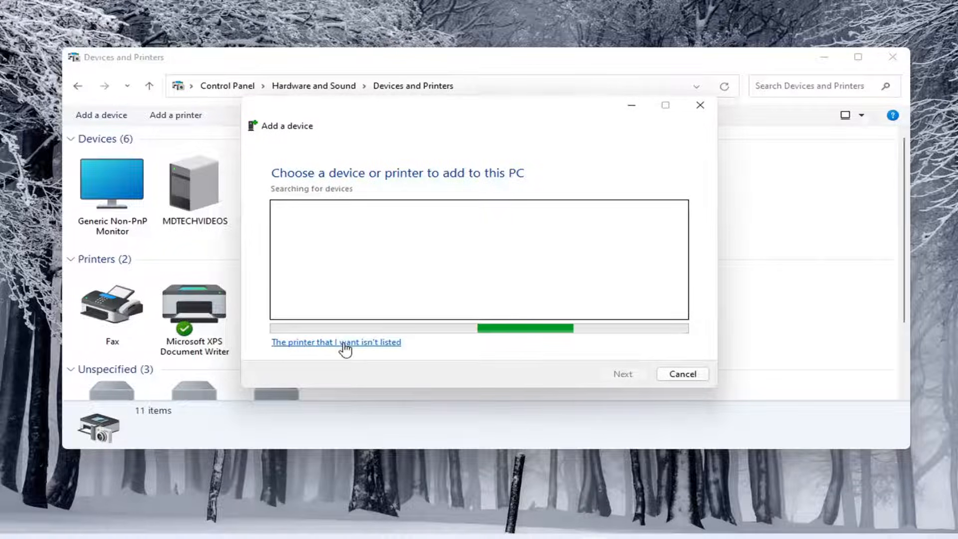
Choose 'The printer that I want isn't listed', then close the Add a device window back to the desktop
left_click(336, 342)
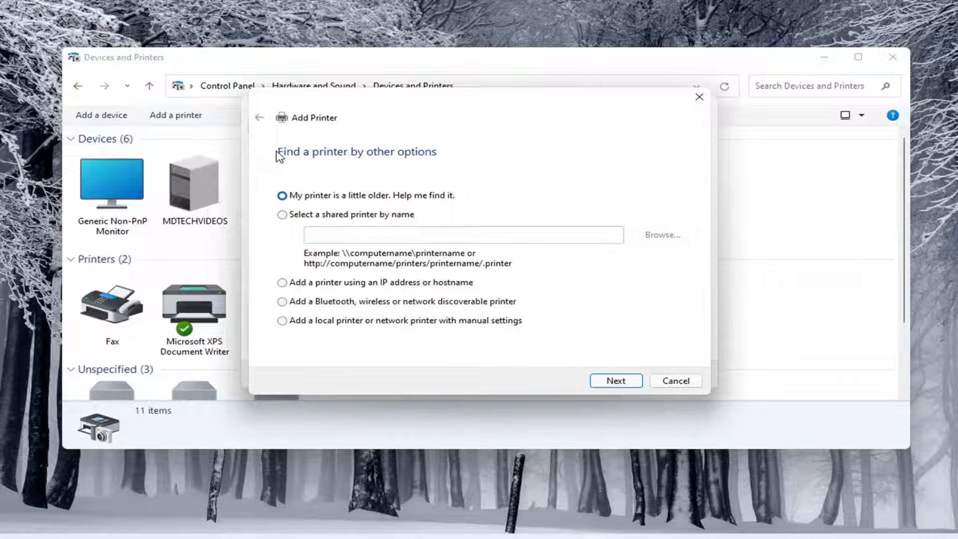
mouse_move(424, 120)
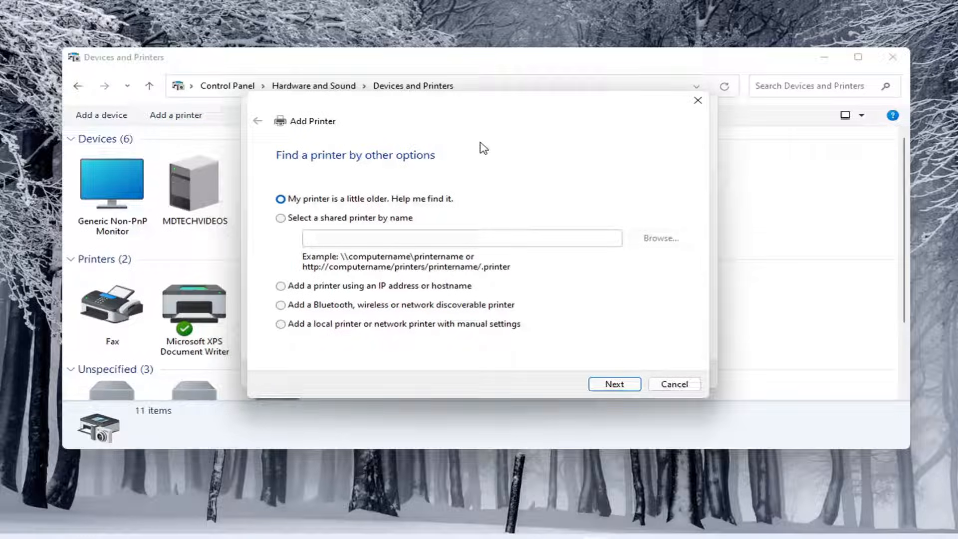
mouse_move(377, 144)
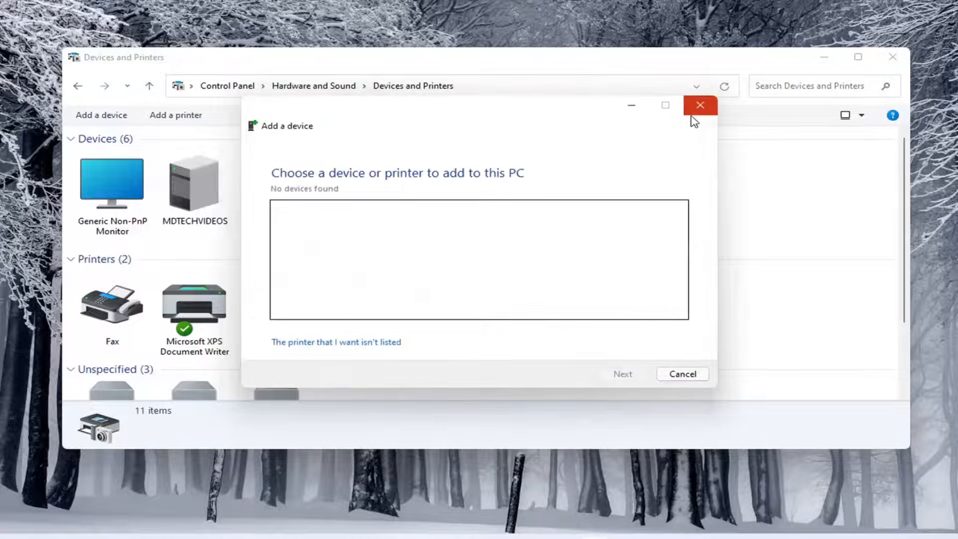
left_click(700, 104)
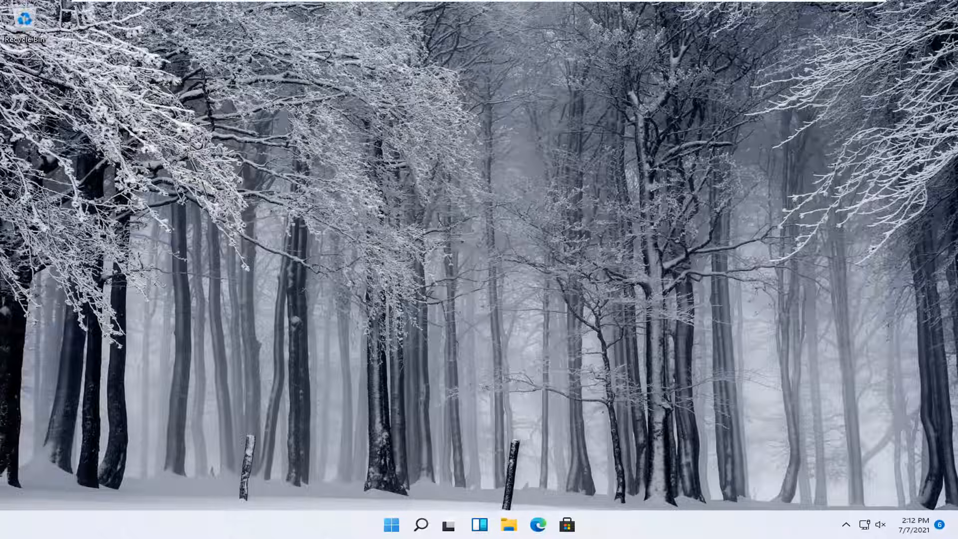